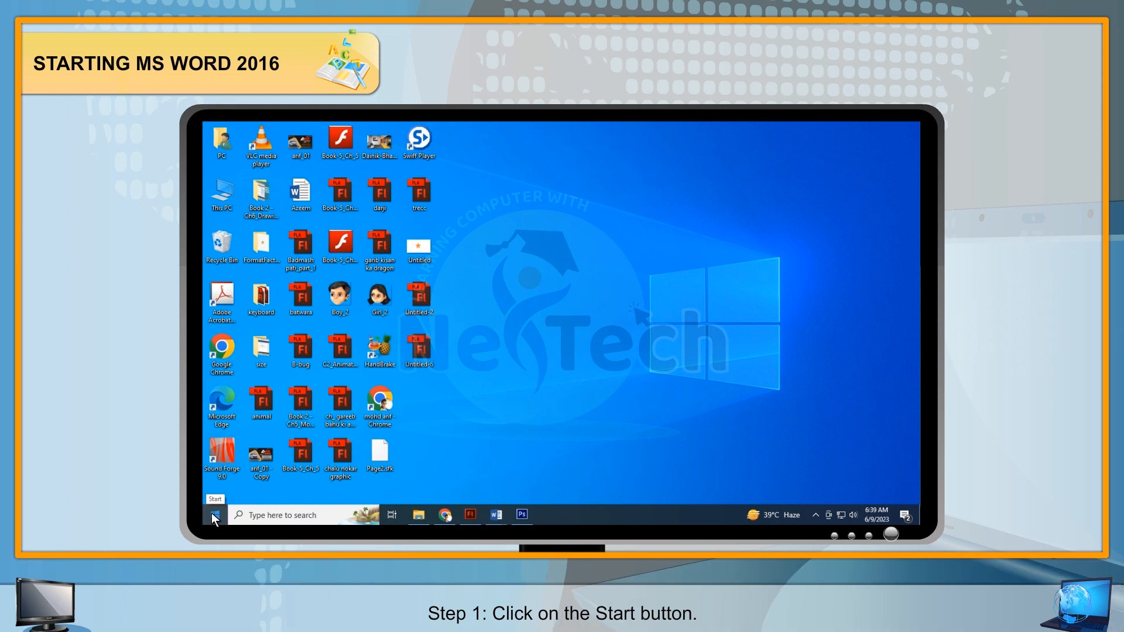
Step: Launch Word 2016 from the Start menu's app list under W
click(212, 515)
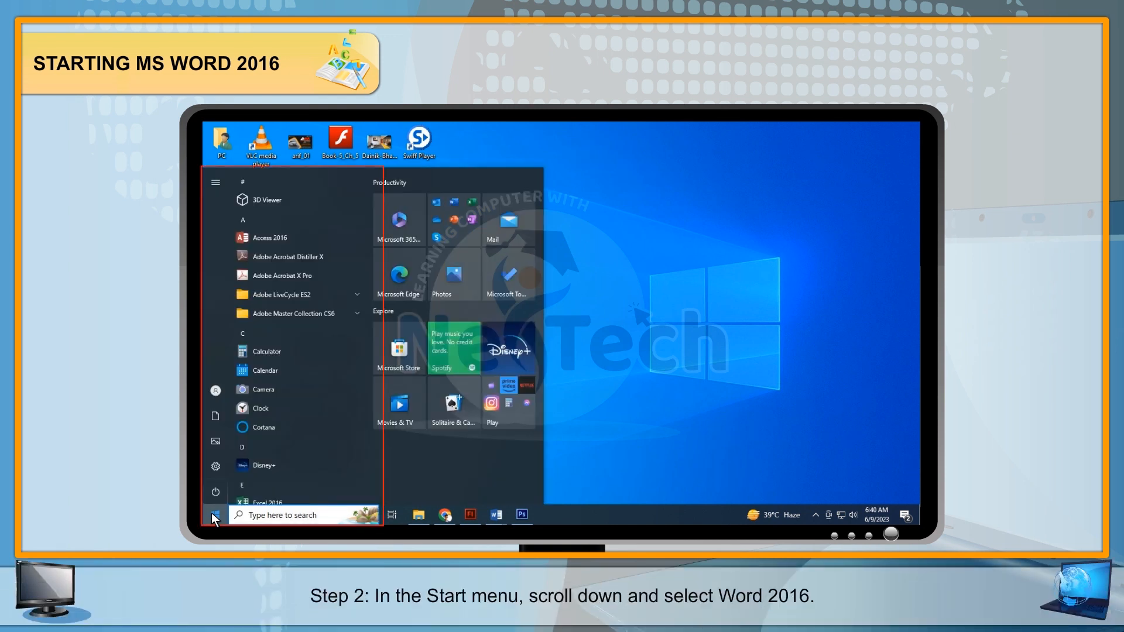
scroll(down, 3)
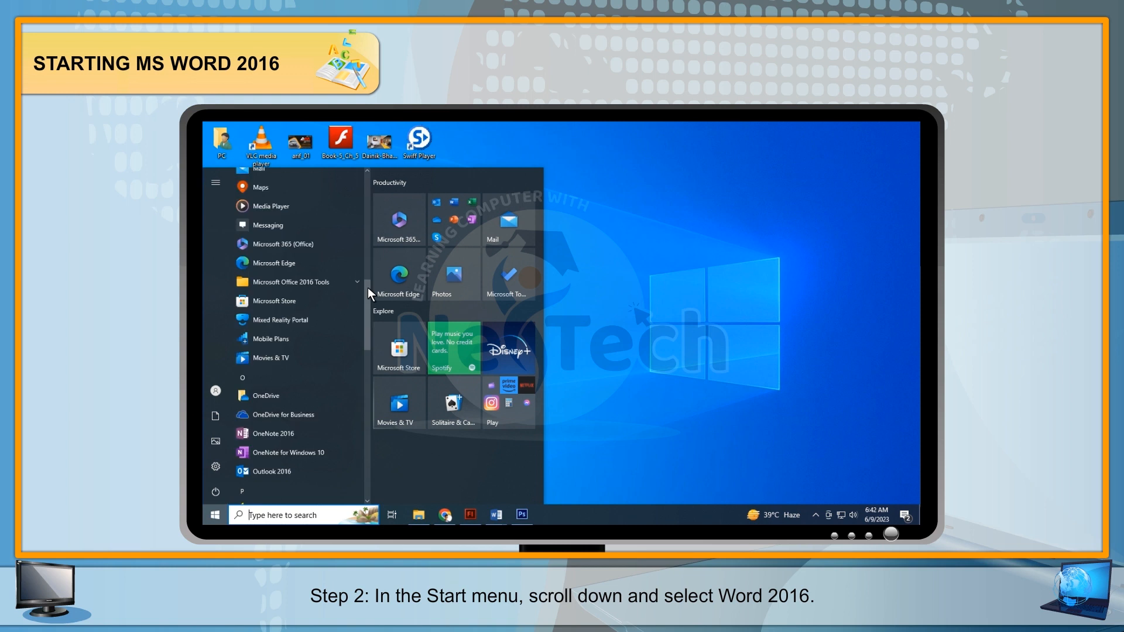
scroll(down, 3)
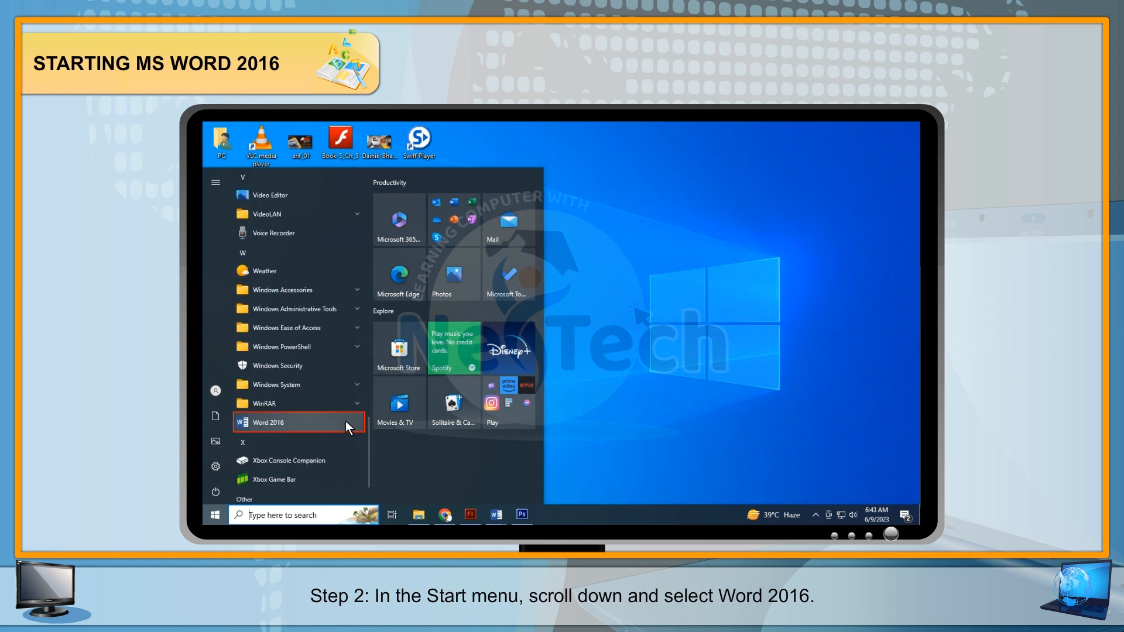
click(290, 422)
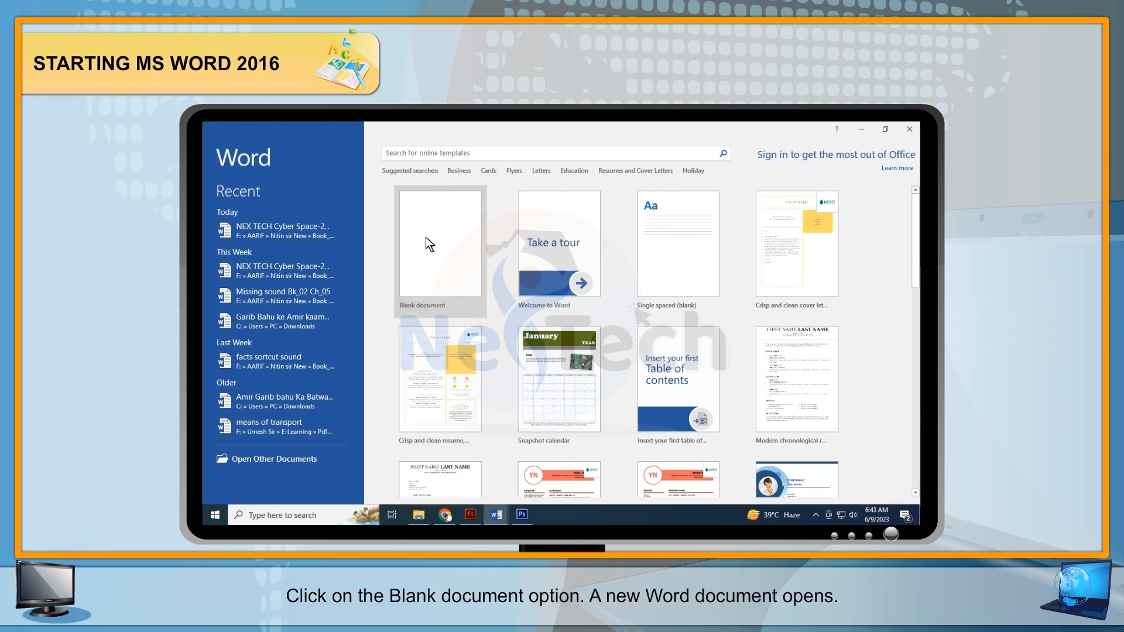
Step: Create a blank document from the Word start screen and tour the window's parts
click(439, 247)
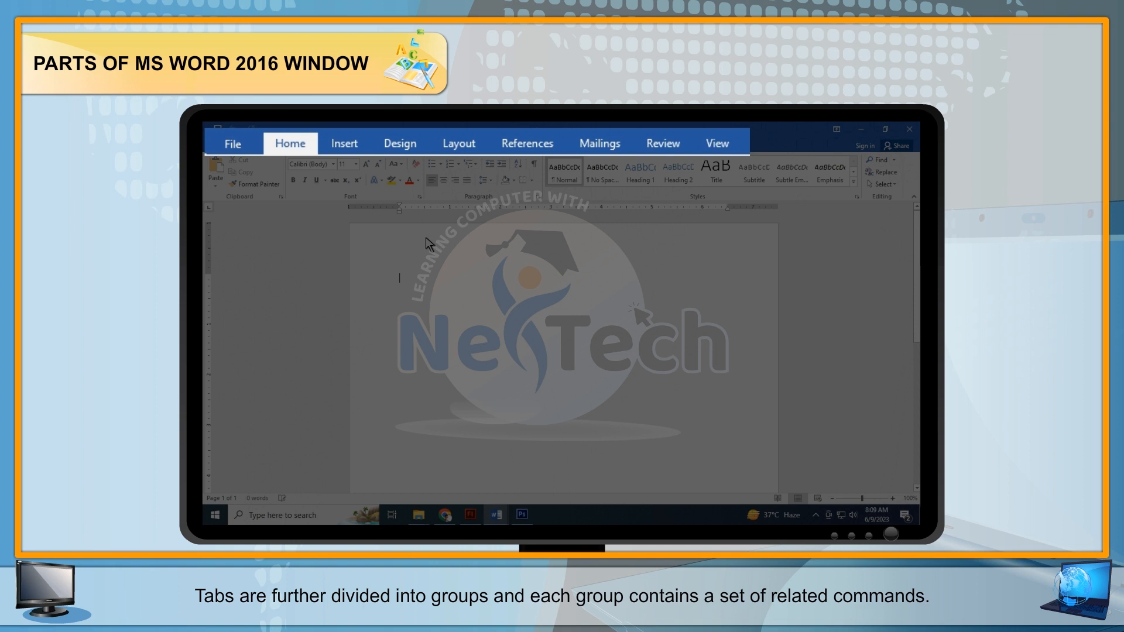
click(232, 143)
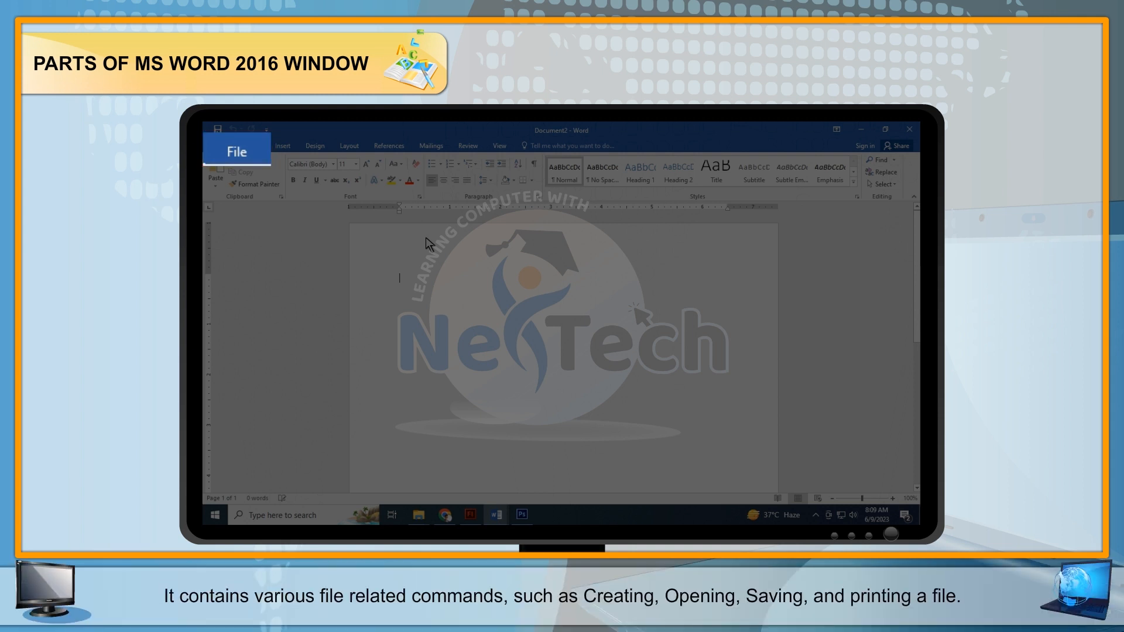
click(237, 151)
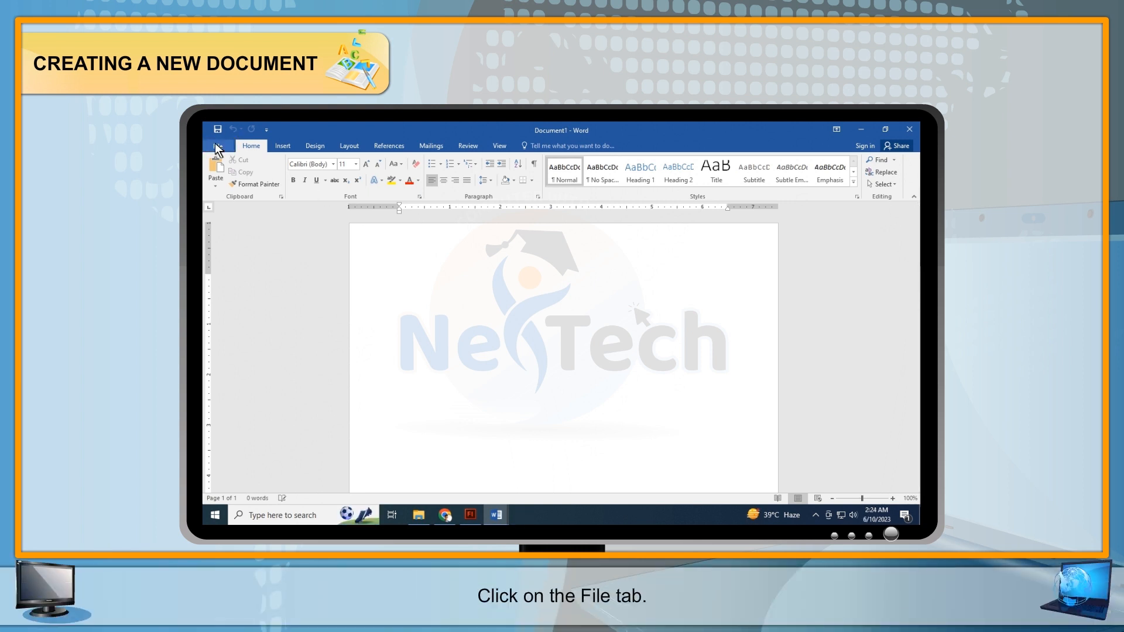
Step: Create Document2 as a blank document through File > New
click(218, 149)
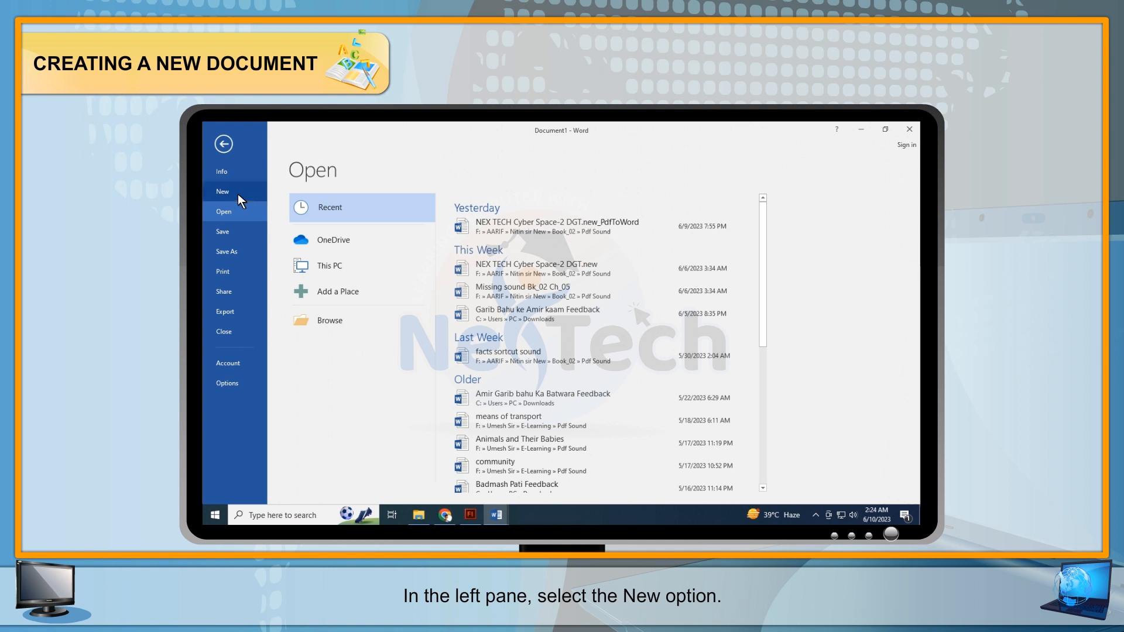
click(223, 192)
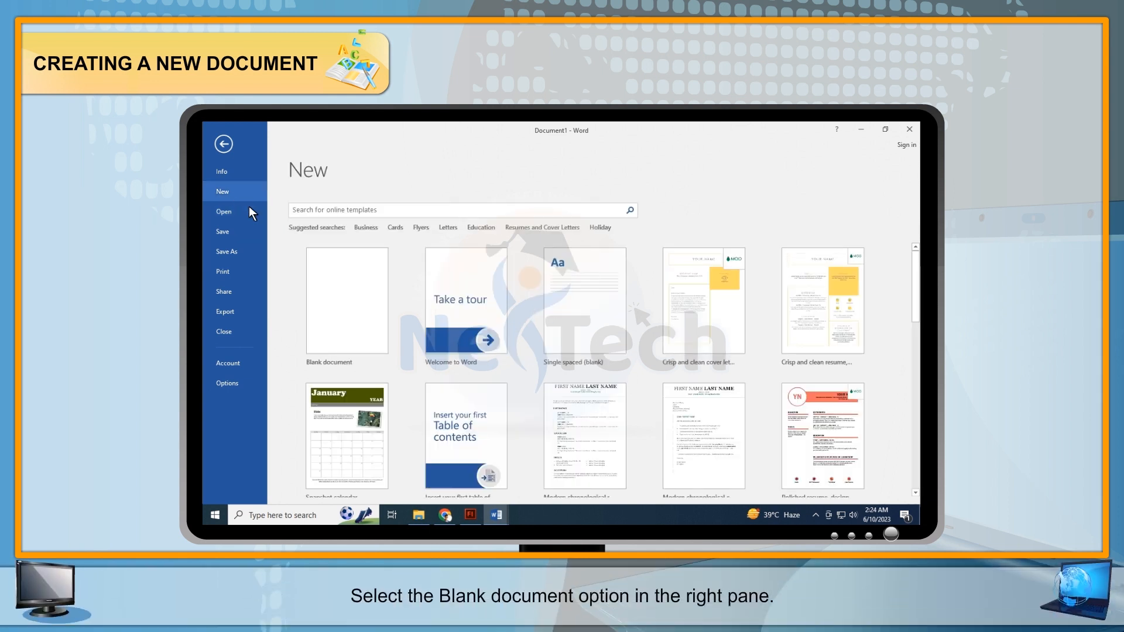
mouse_move(346, 309)
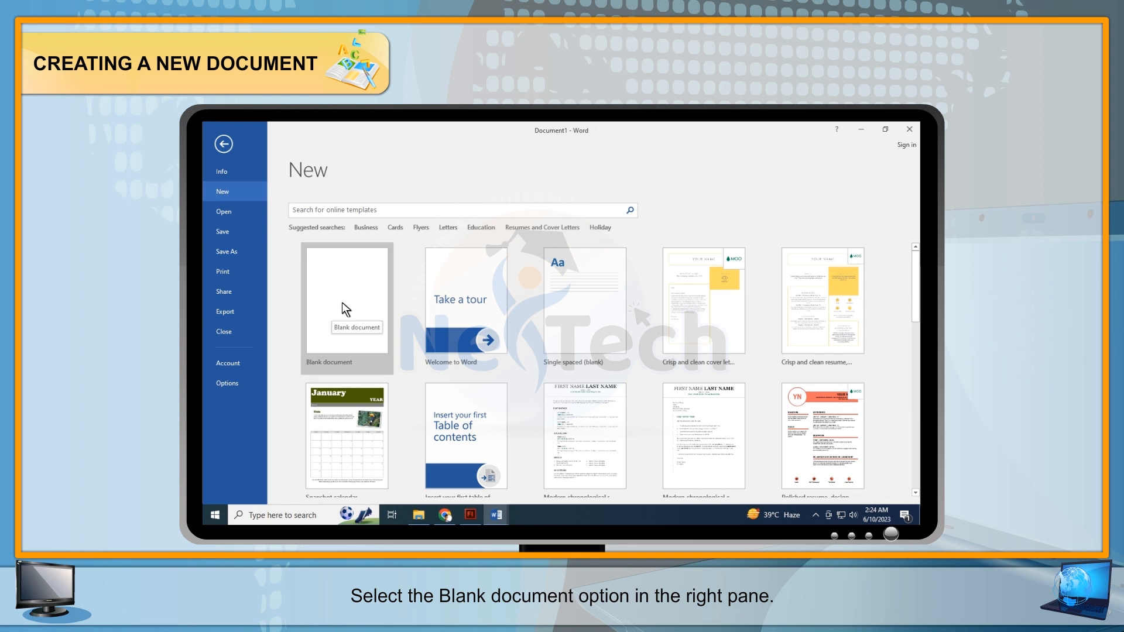
click(347, 301)
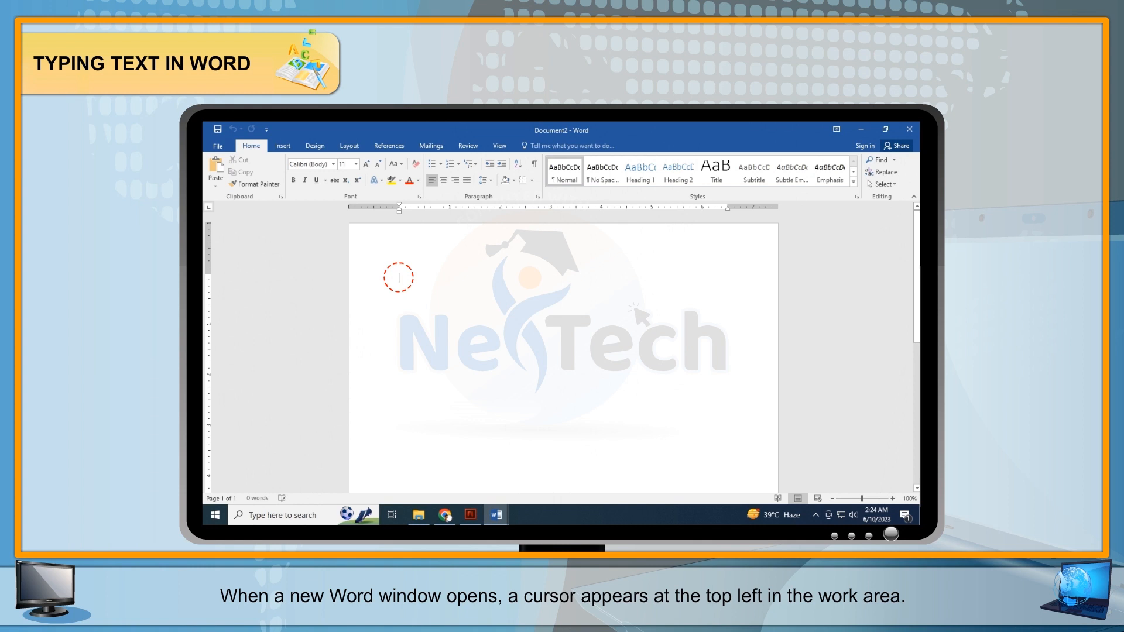
Step: Type 'Press Enter key only when you wish to start a new paragraph'
text(Press Enter key only)
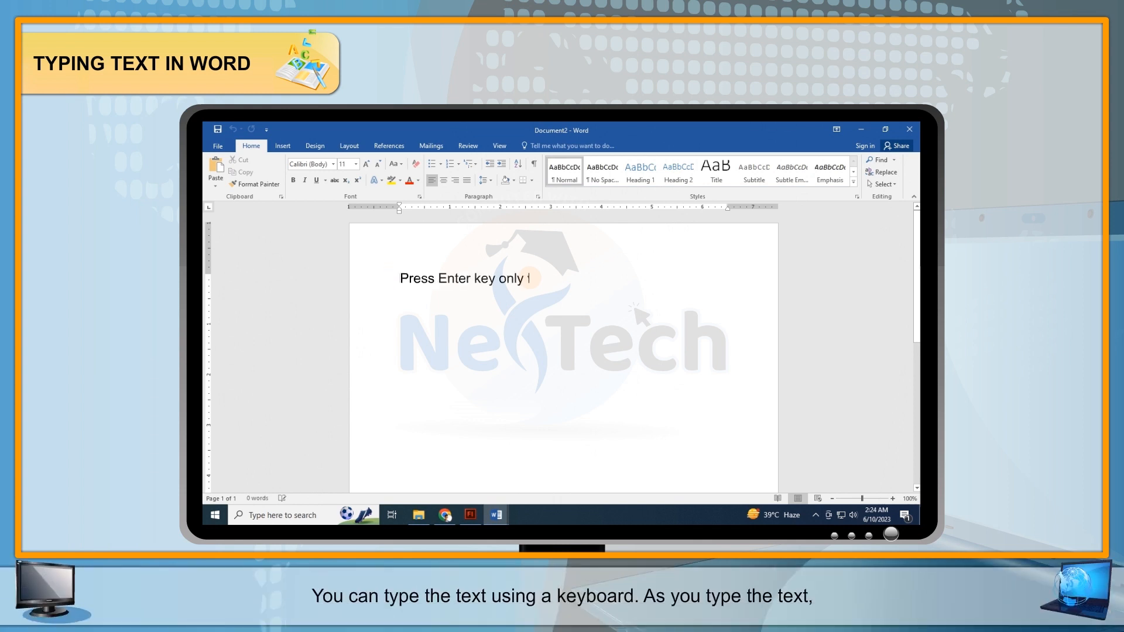
text(when you wish to start a new paragraph)
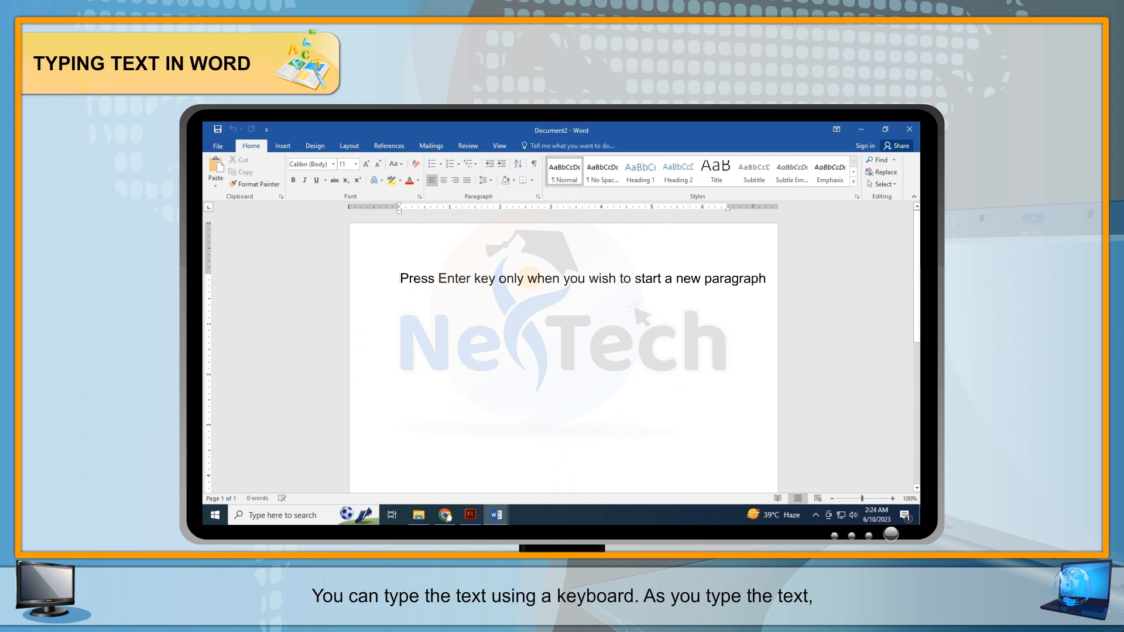
click(767, 278)
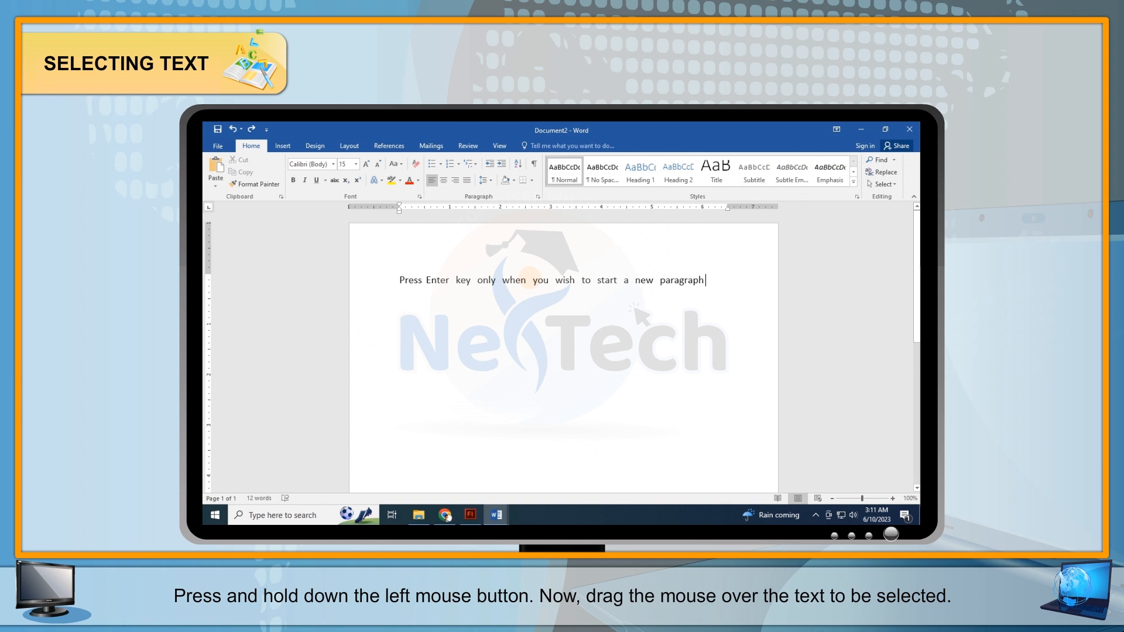
Step: Drag across the sentence to highlight it
drag(597, 279, 705, 280)
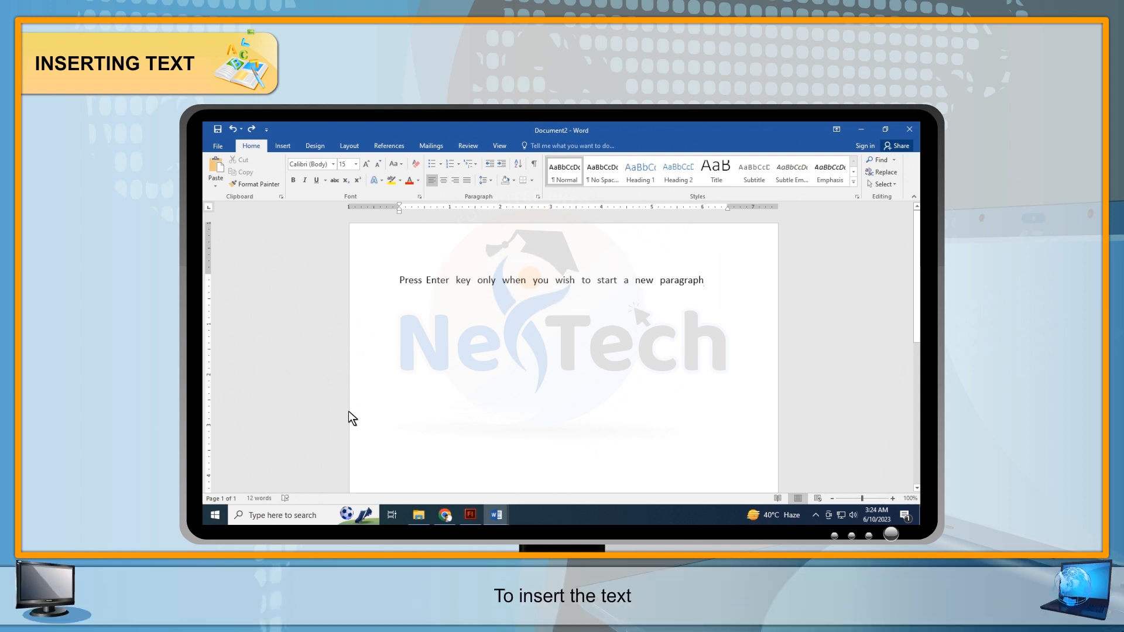
Step: Insert 'My computer' just before the word 'wish' in the sentence
click(554, 281)
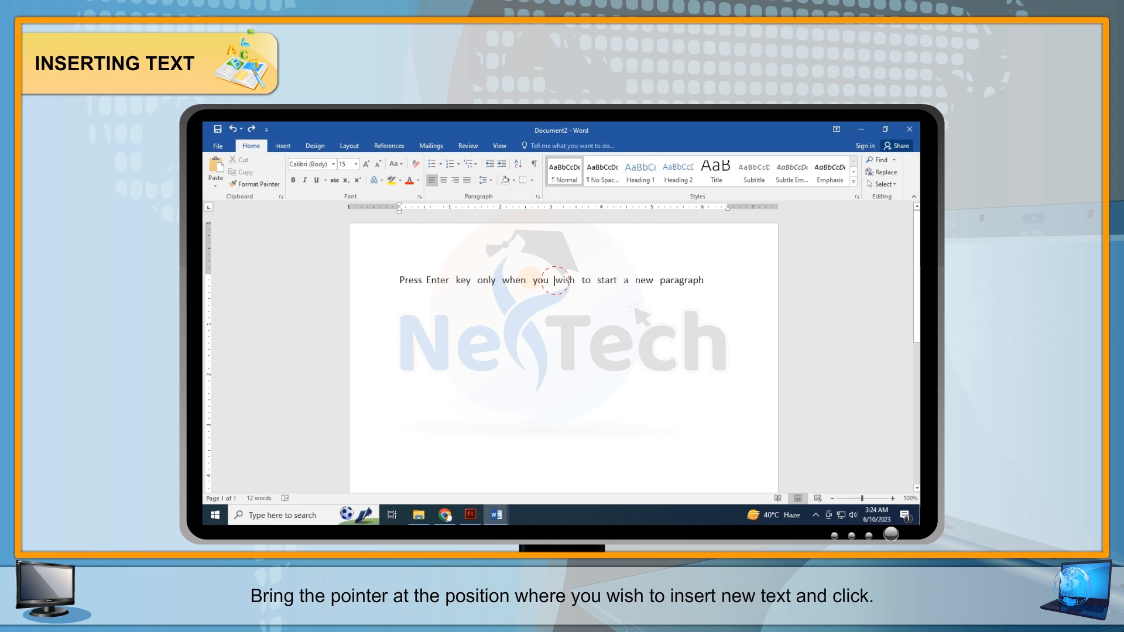
click(552, 280)
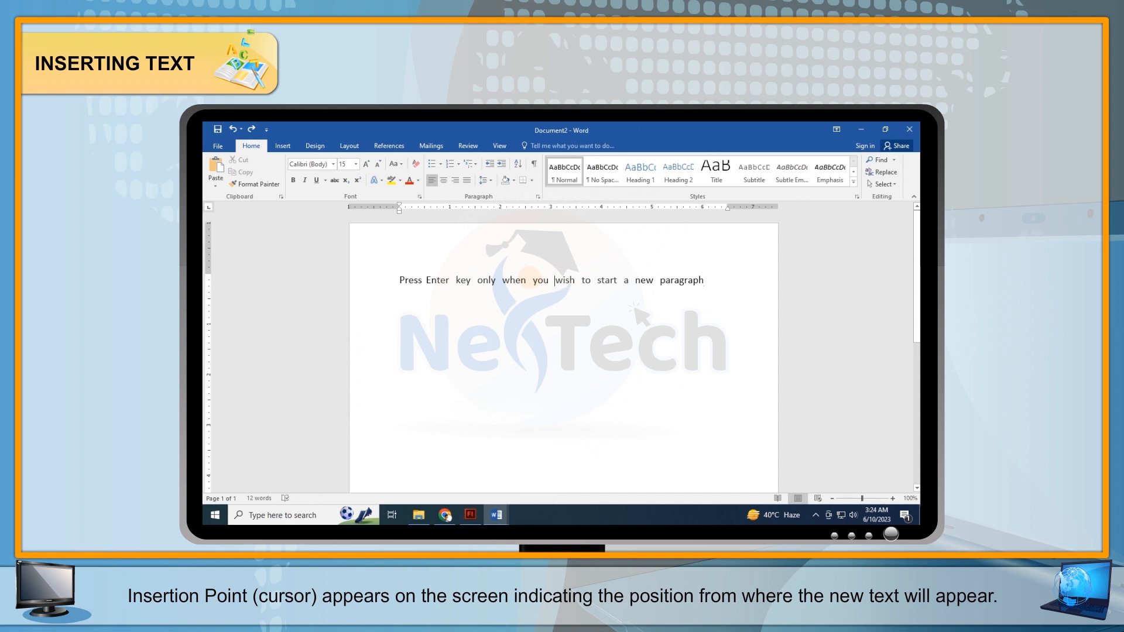
text(My)
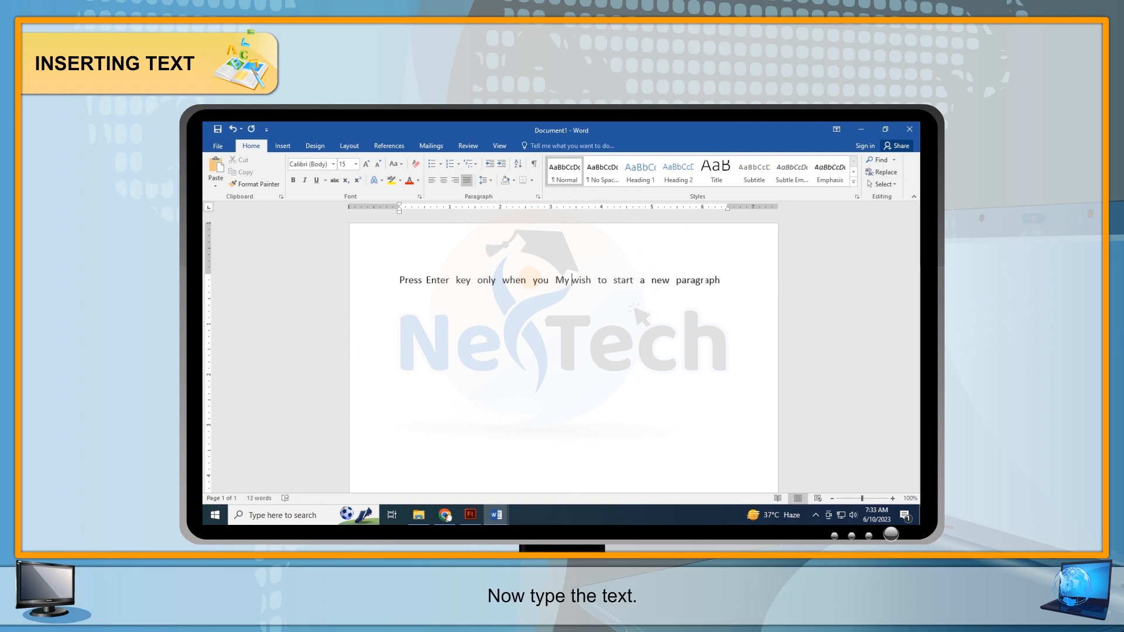
text(computer)
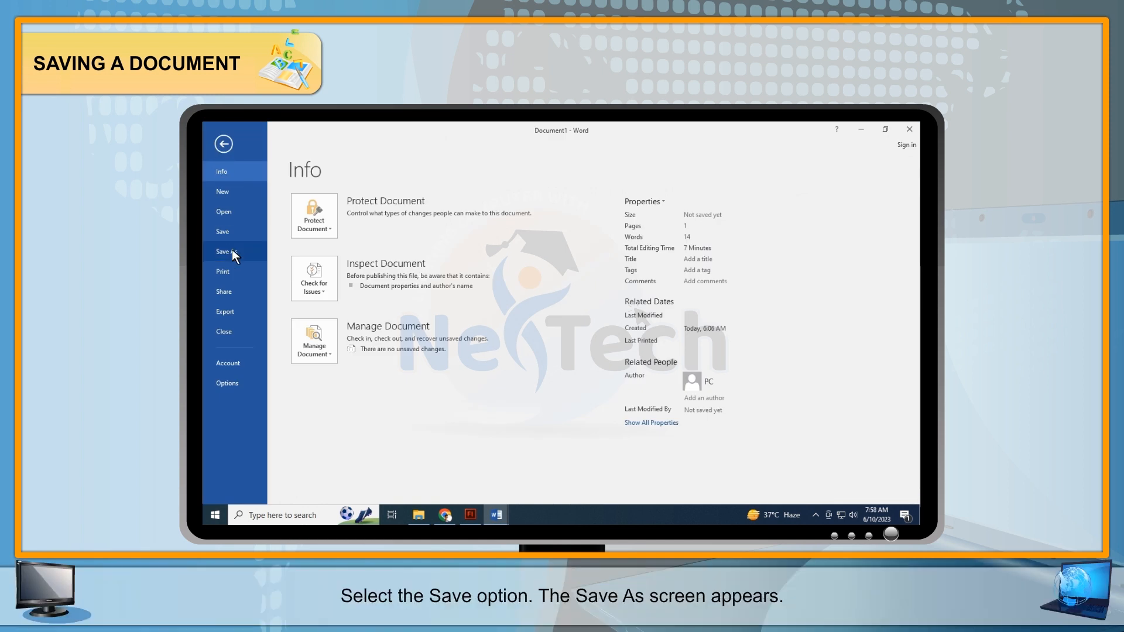
Step: Show the Save As locations for the unsaved document
click(224, 251)
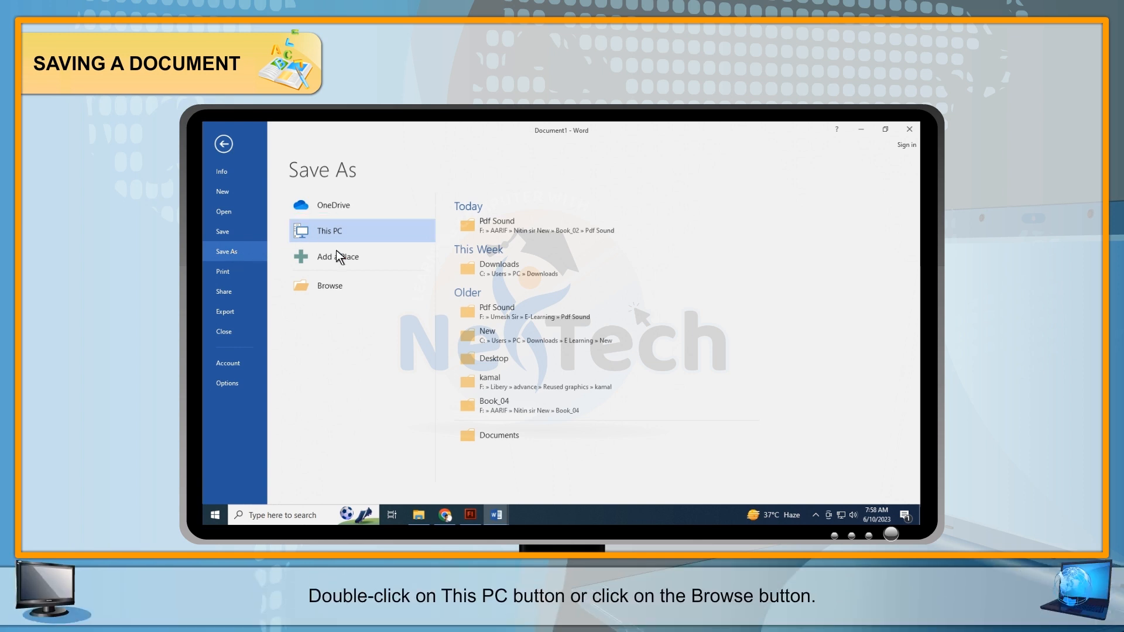
mouse_move(341, 288)
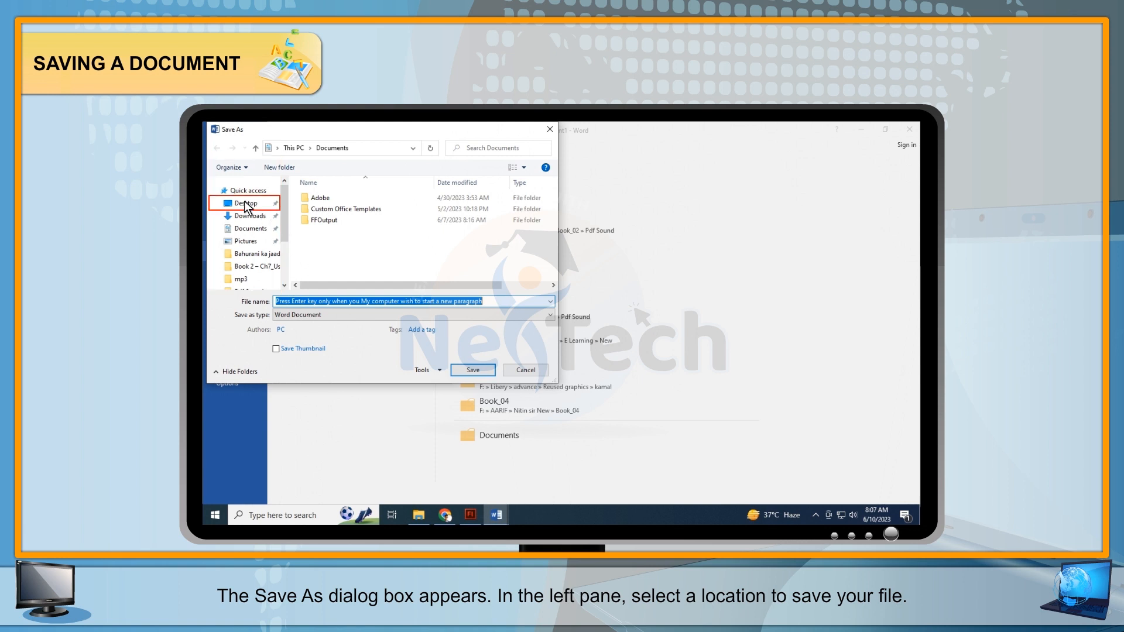
Step: Save the document to the Desktop as 'My File'
click(246, 203)
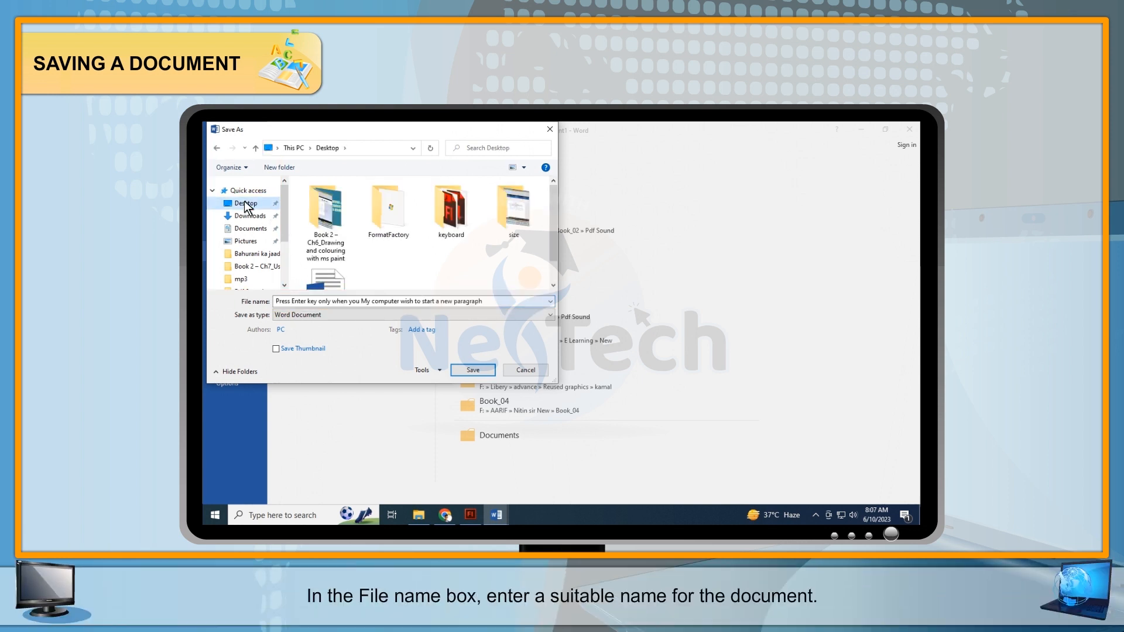
text(My File)
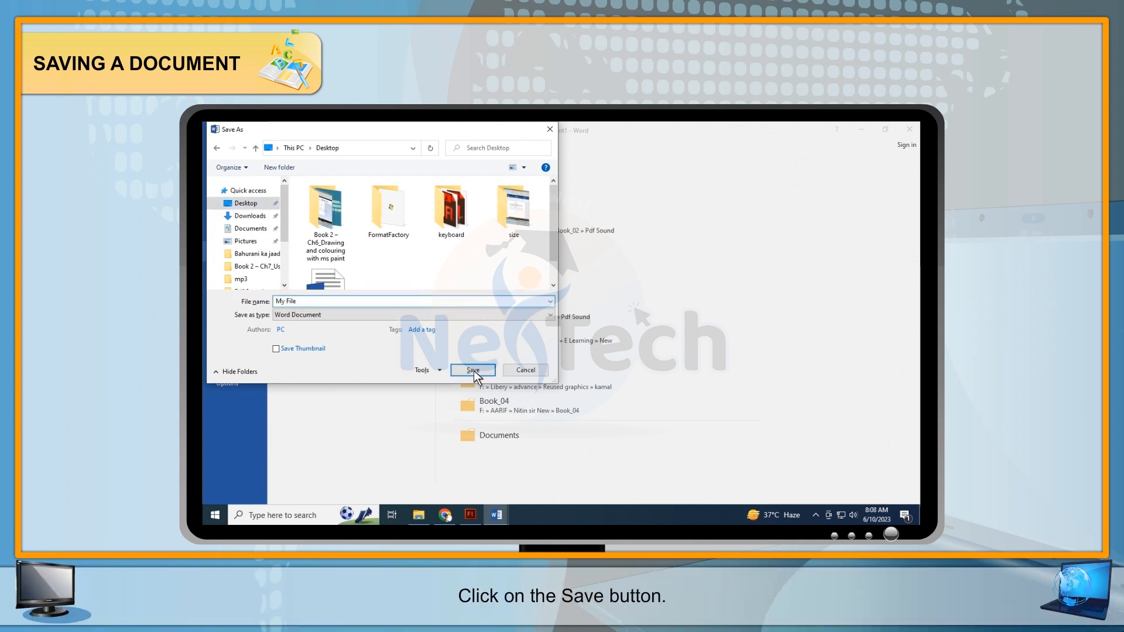
click(472, 370)
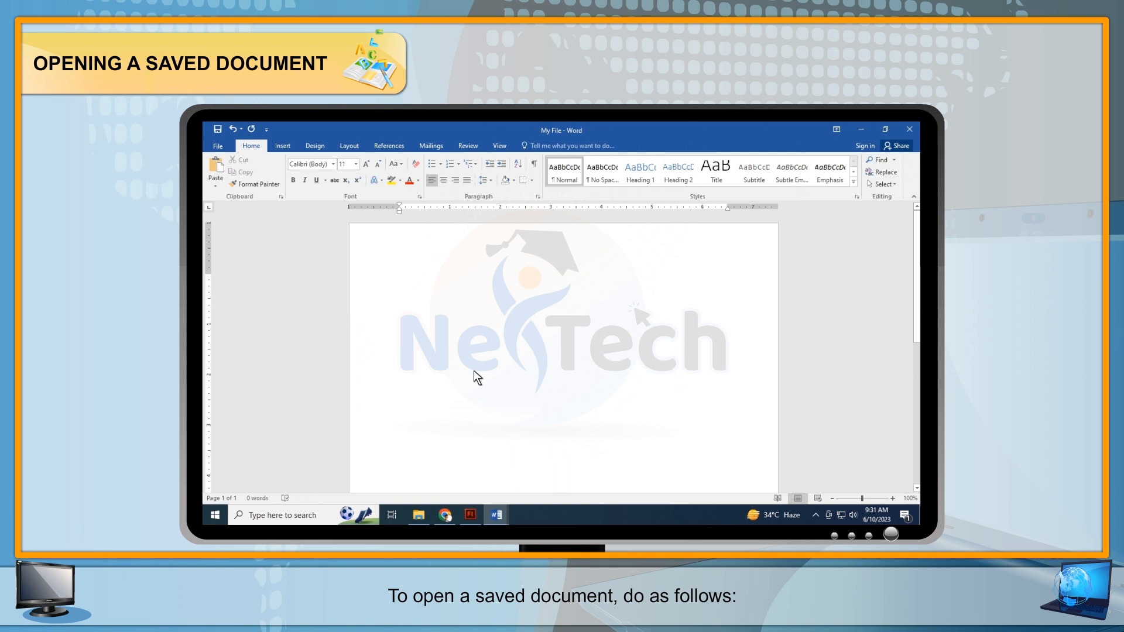
Step: Bring up the Open dialog via File > Open > Browse
click(217, 146)
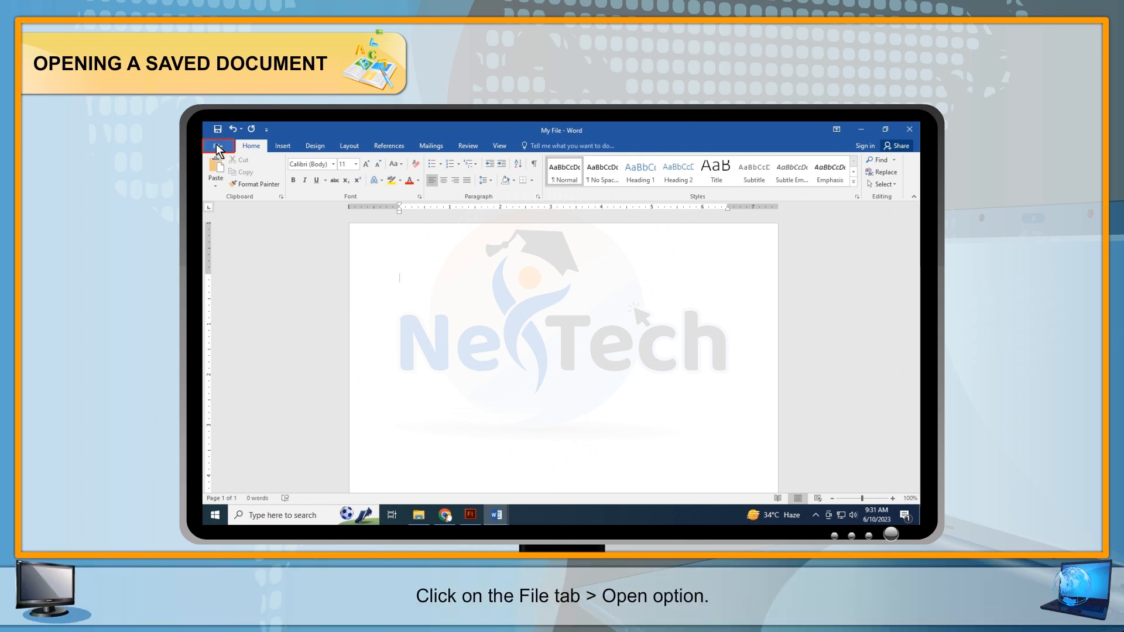
click(219, 149)
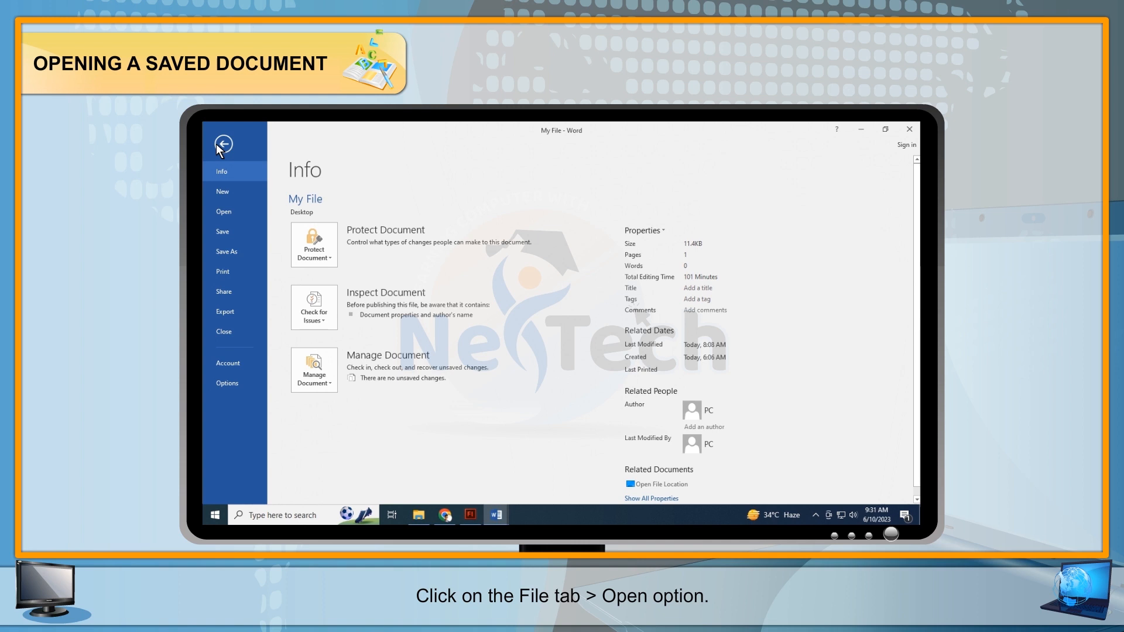
click(223, 212)
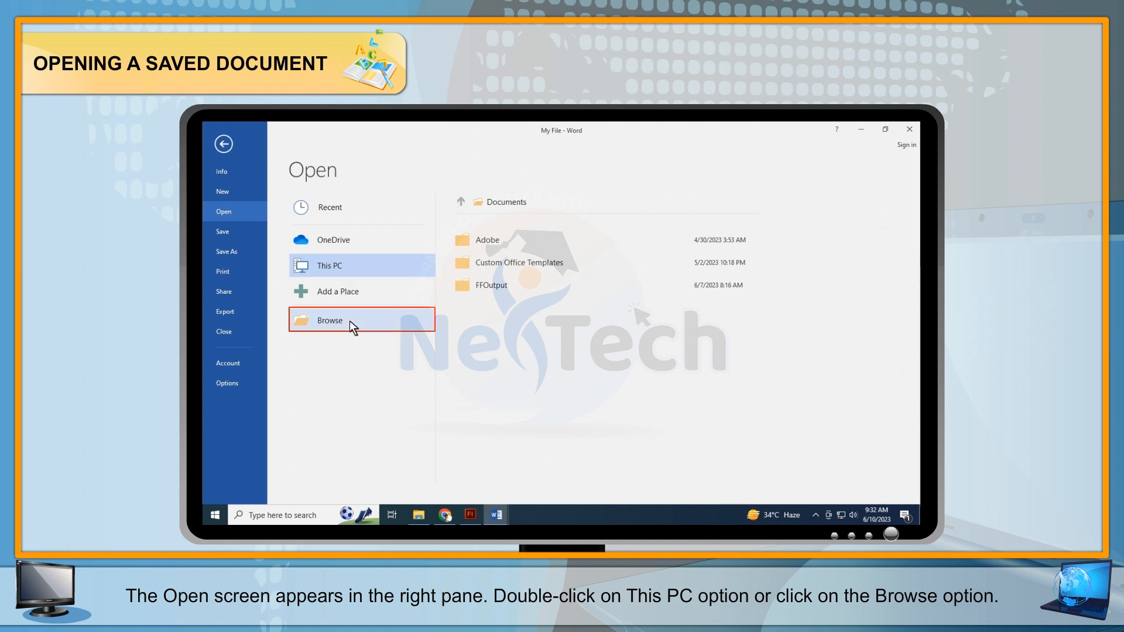
click(329, 320)
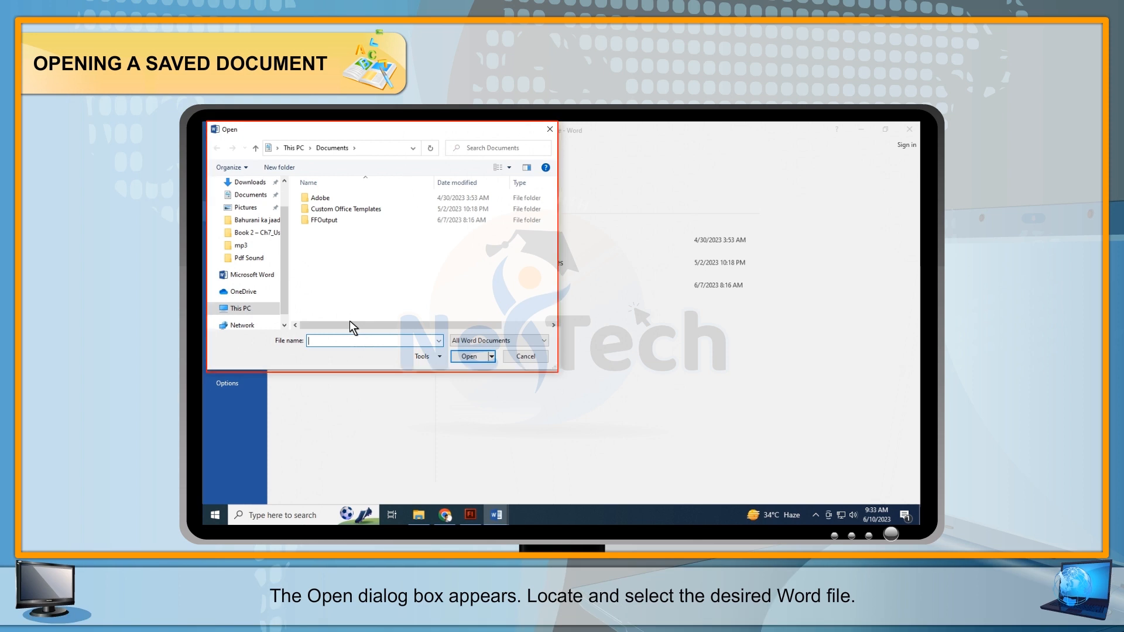
Step: Open 'My File' from the Desktop folder in the Open dialog
click(245, 203)
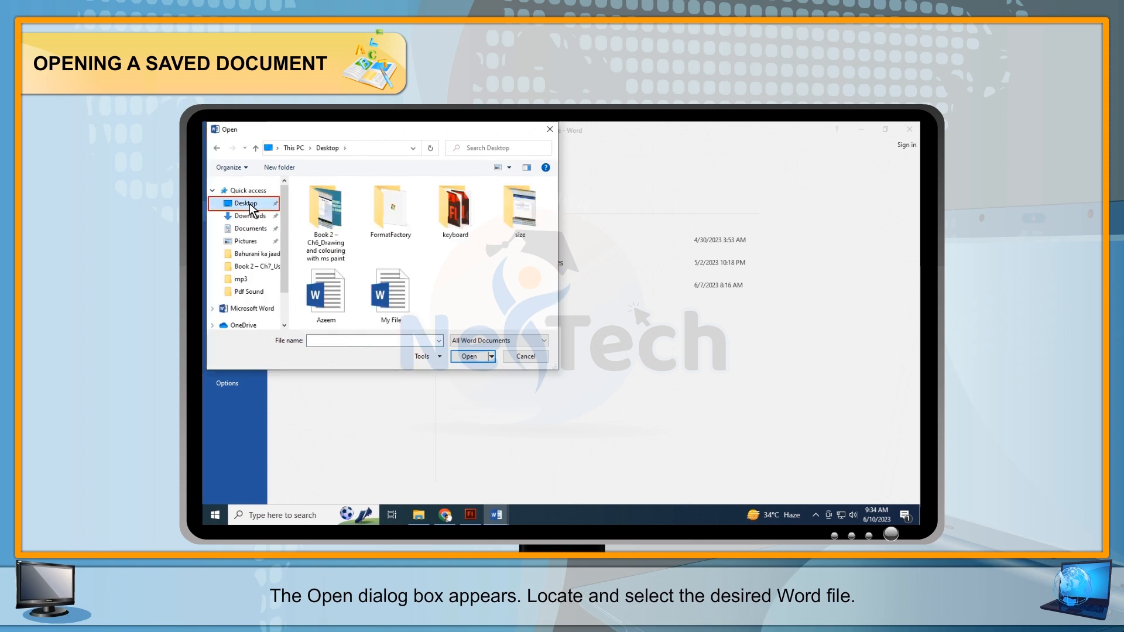
click(391, 294)
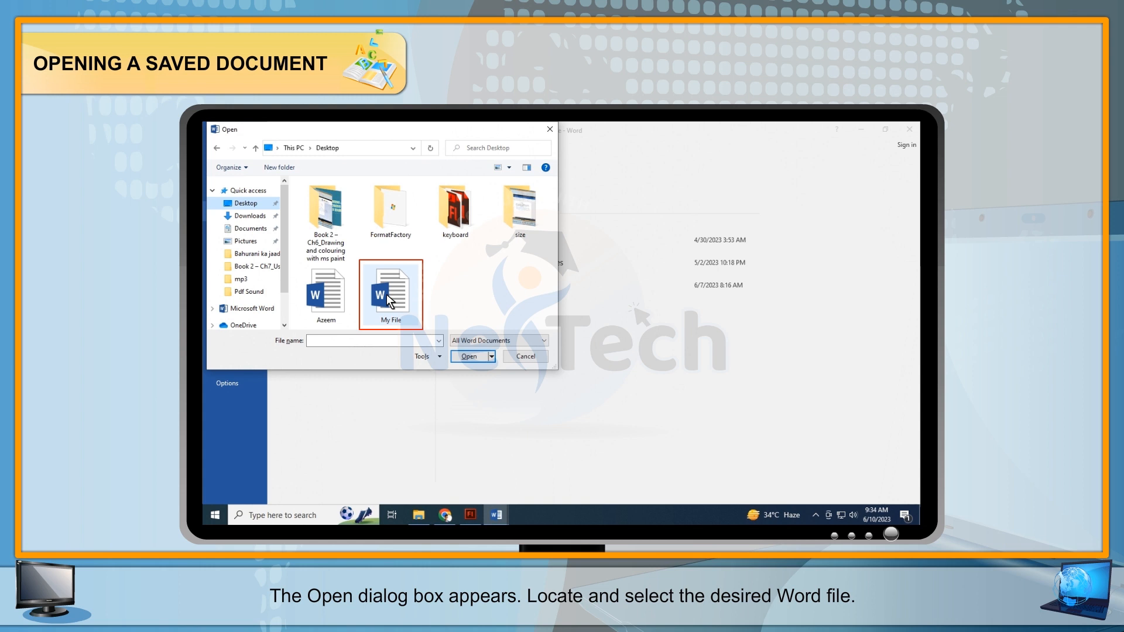
click(390, 290)
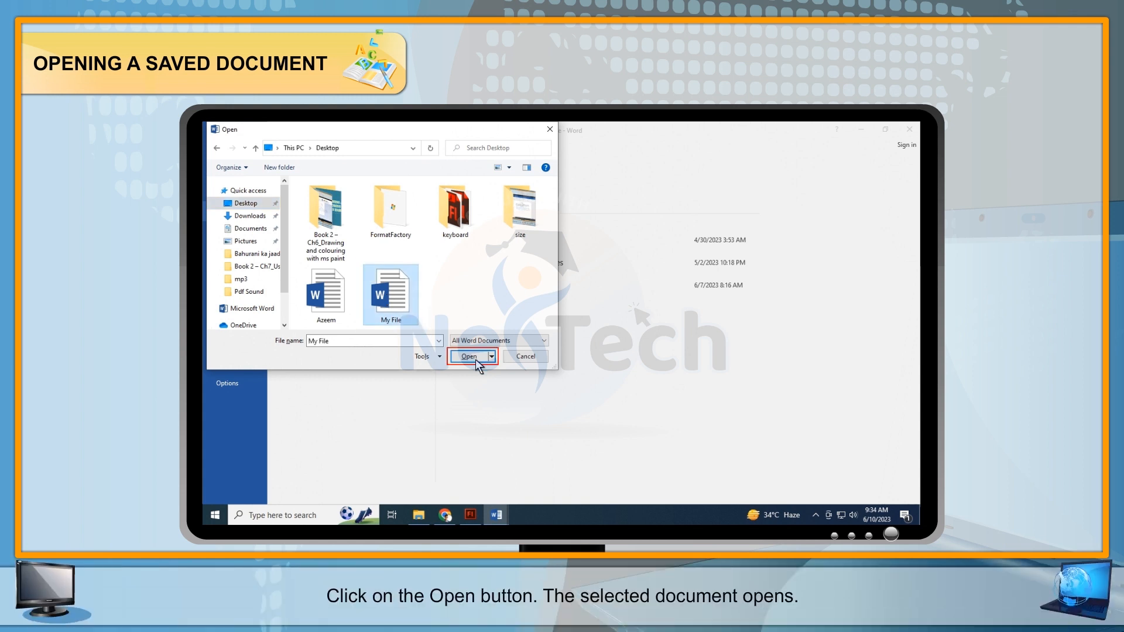
click(469, 356)
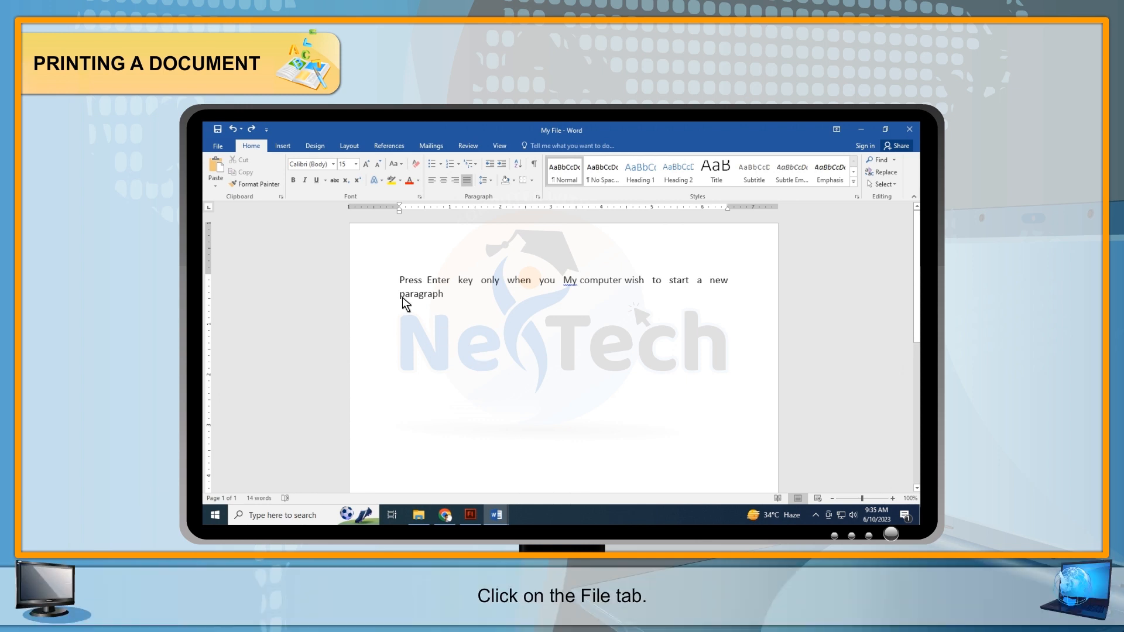
Step: Preview My File in the Print view, then return to the editing view
click(217, 146)
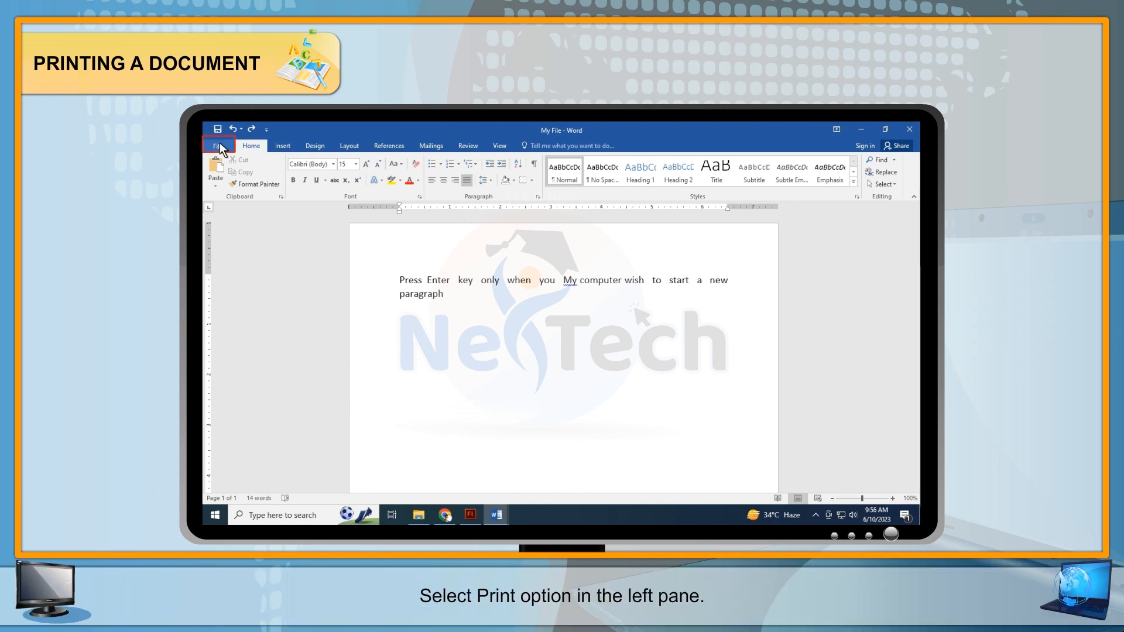
click(220, 146)
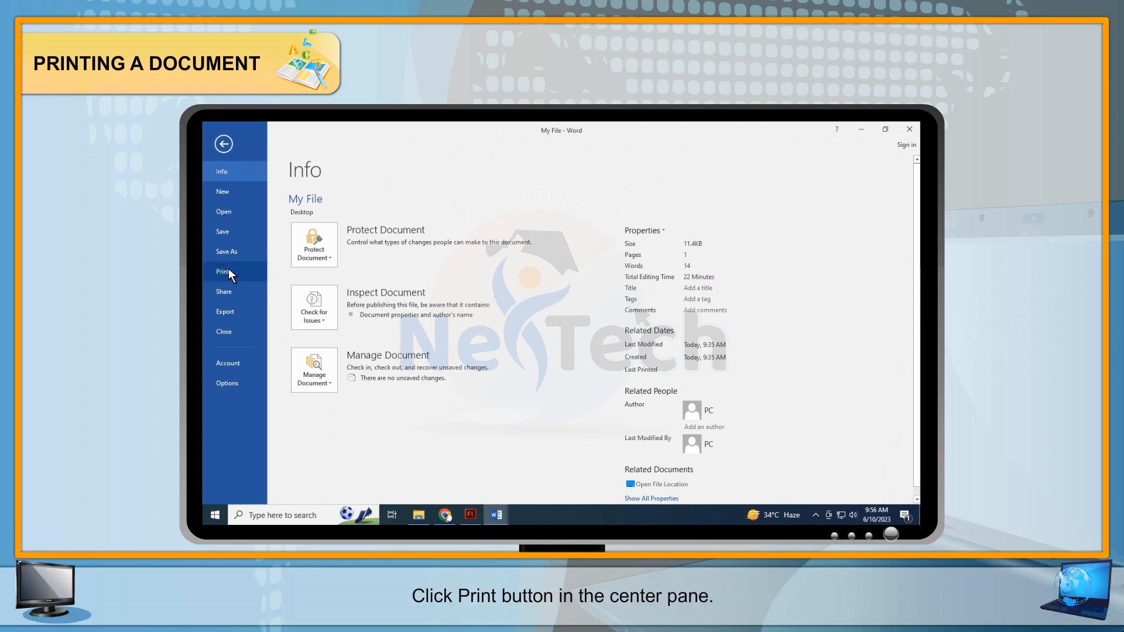
click(223, 272)
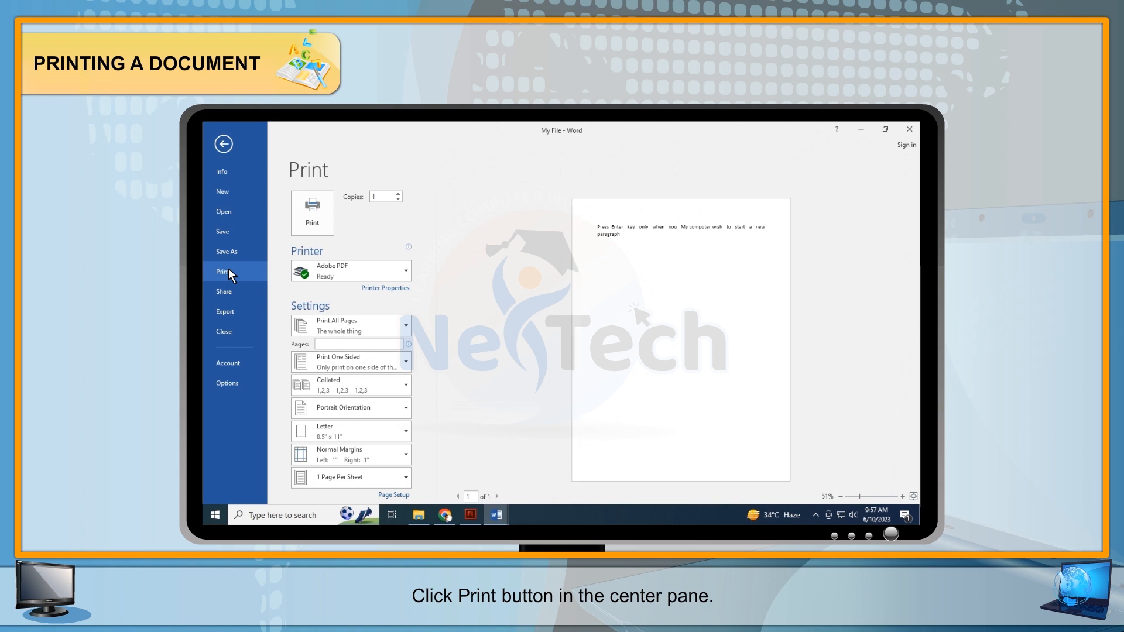
click(312, 212)
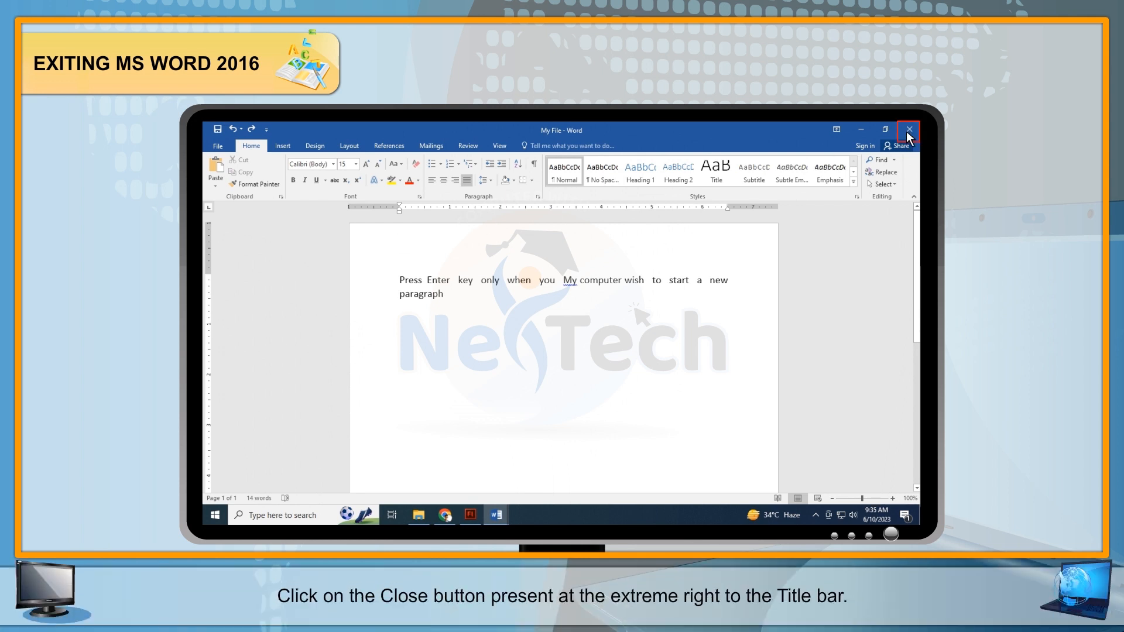
Step: Close Word 2016, leaving the desktop with the My File icon
click(909, 130)
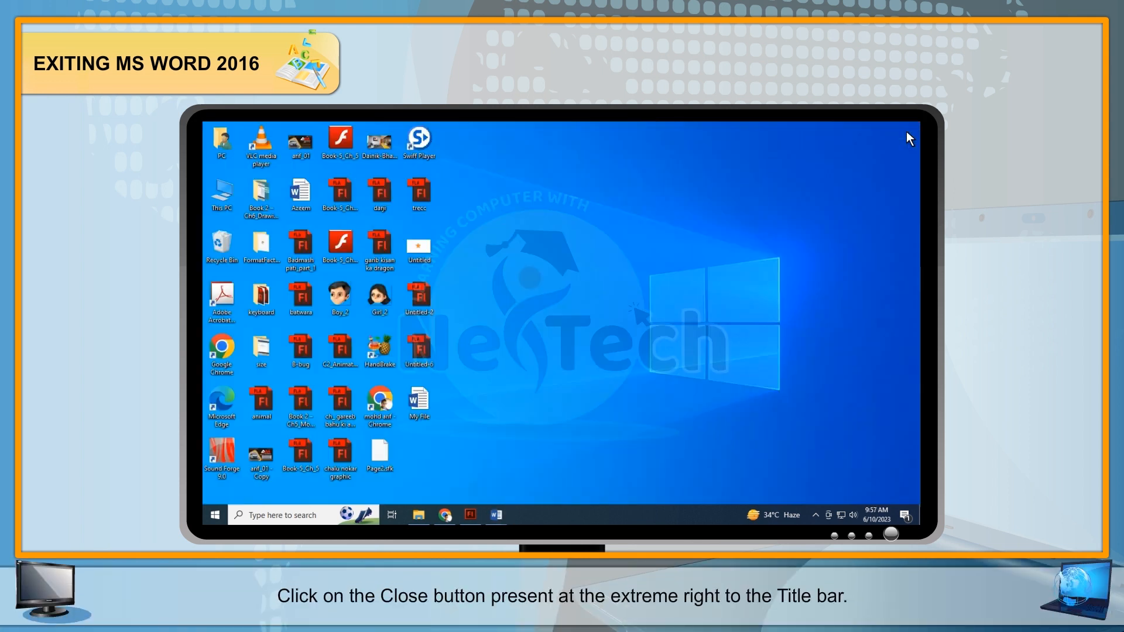